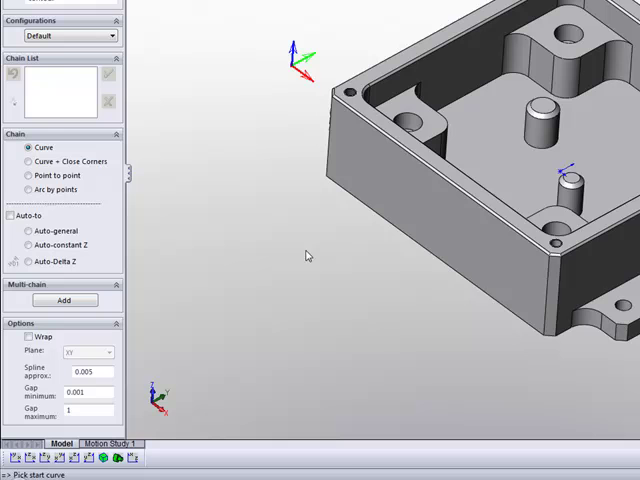
pyautogui.moveTo(442, 355)
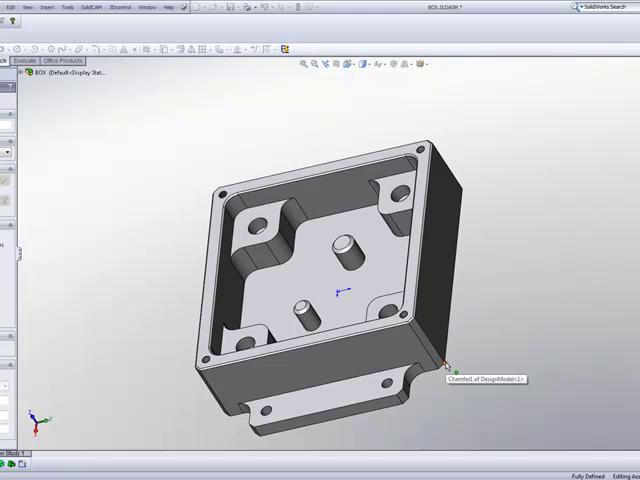
pyautogui.moveTo(448, 372)
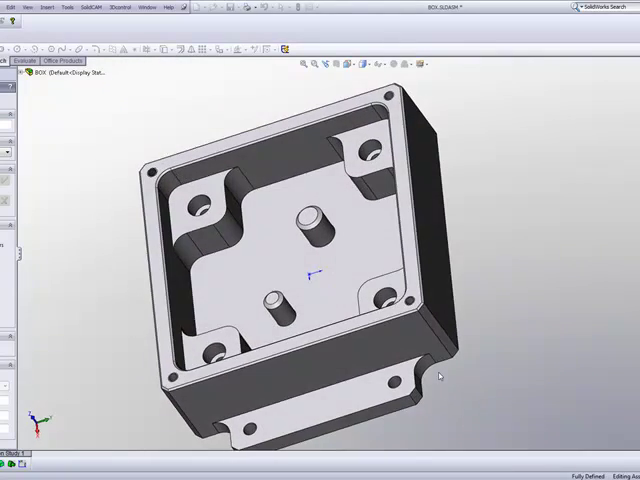
# Enable Auto-to chaining in the Chain section after orbiting the box to a lower angle.
pyautogui.moveTo(440, 375); pyautogui.dragTo(280, 405)
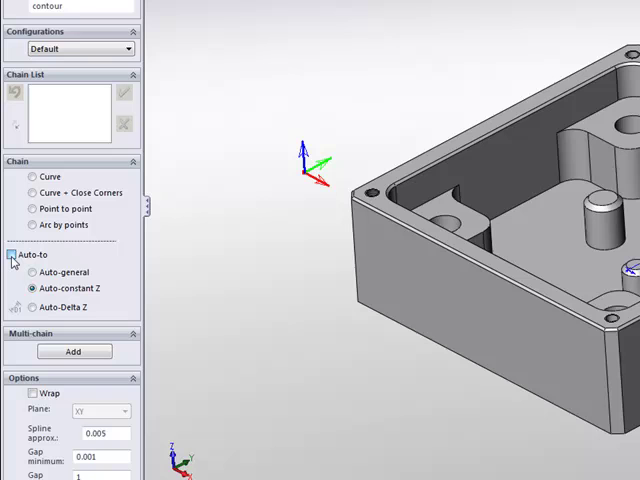
pyautogui.click(11, 255)
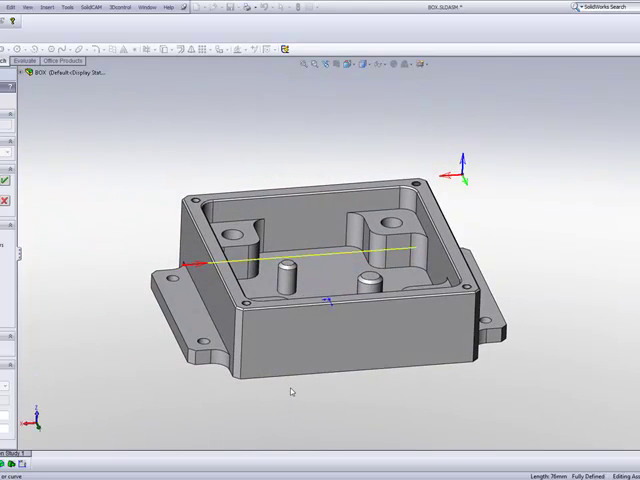
pyautogui.moveTo(245, 391)
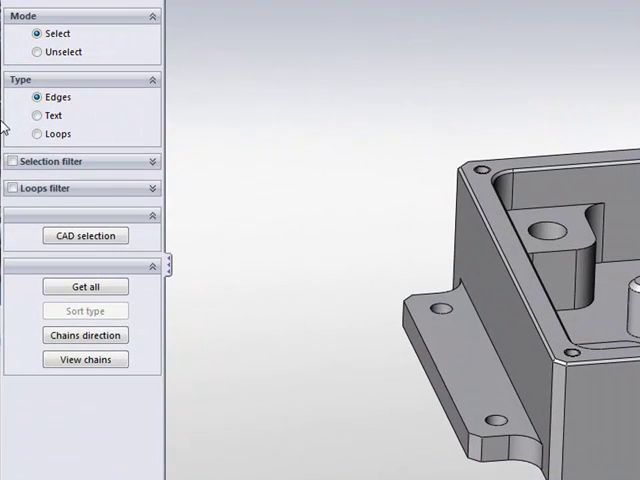
# Set the Multi-chain selection Type to Loops for picking the pocket floor boundary.
pyautogui.click(38, 134)
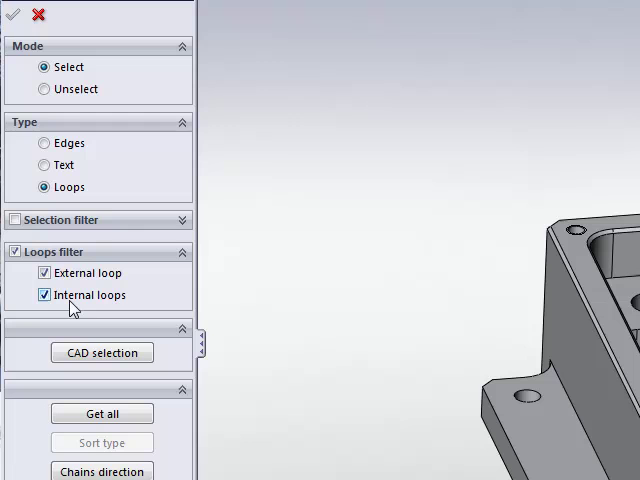
pyautogui.moveTo(114, 312)
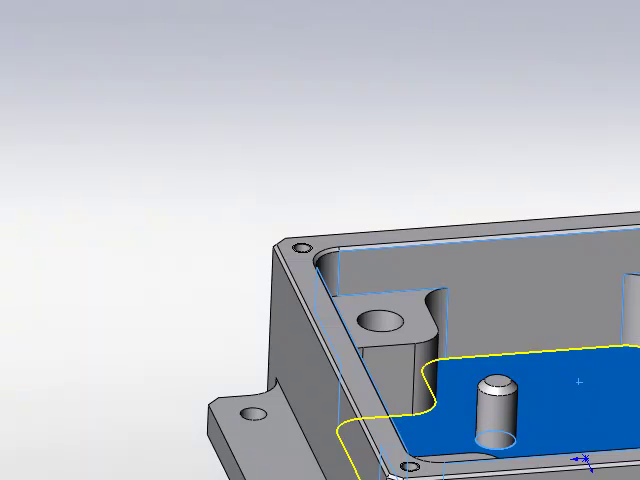
pyautogui.moveTo(532, 388)
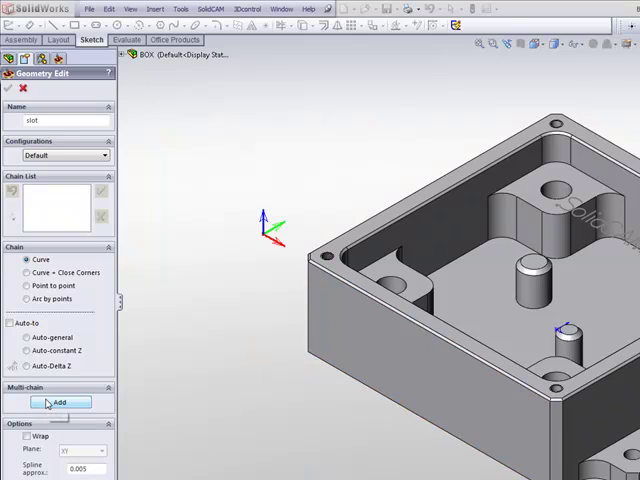
# Start a Multi-chain Add and choose Text as the chain type for the SolidCAM lettering.
pyautogui.click(60, 402)
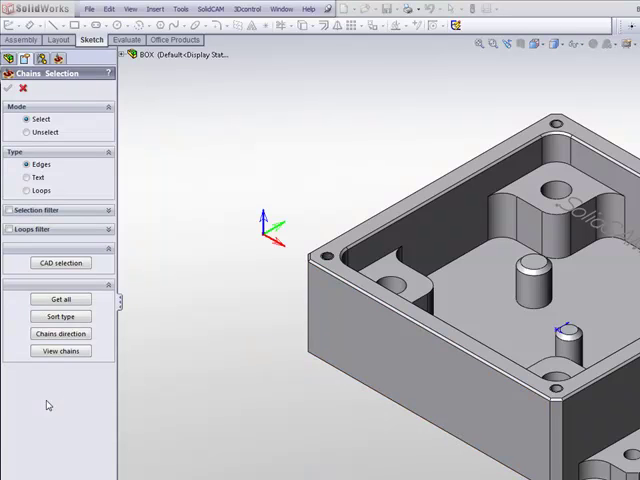
pyautogui.click(27, 177)
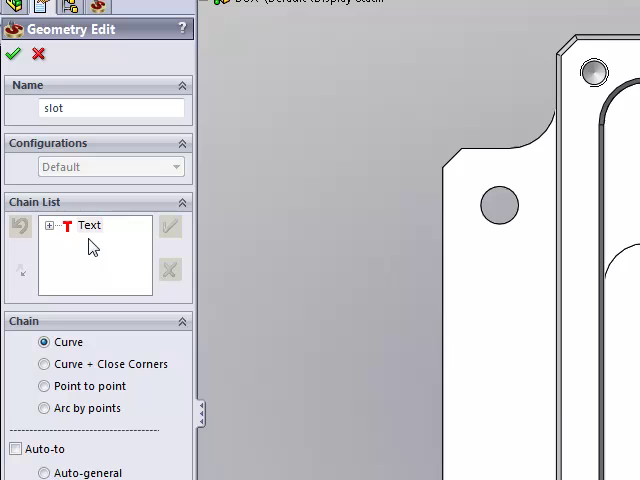
# Delete the Text entry from the slot geometry's Chain List.
pyautogui.rightClick(88, 225)
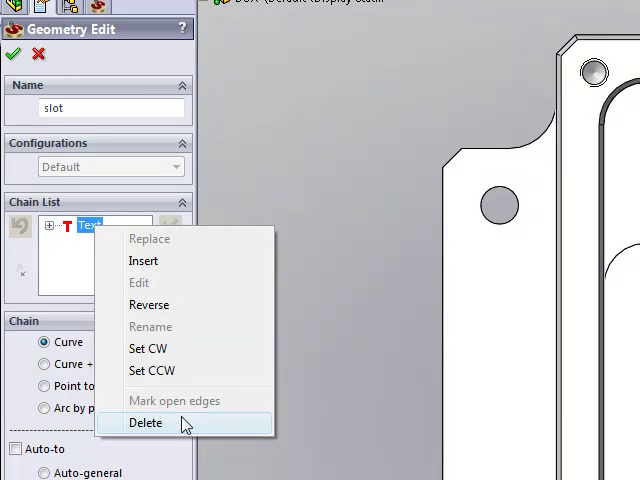
pyautogui.click(146, 422)
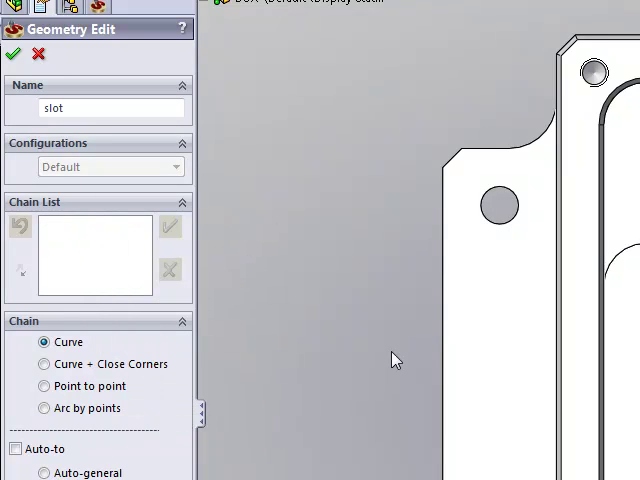
pyautogui.scroll(-3)
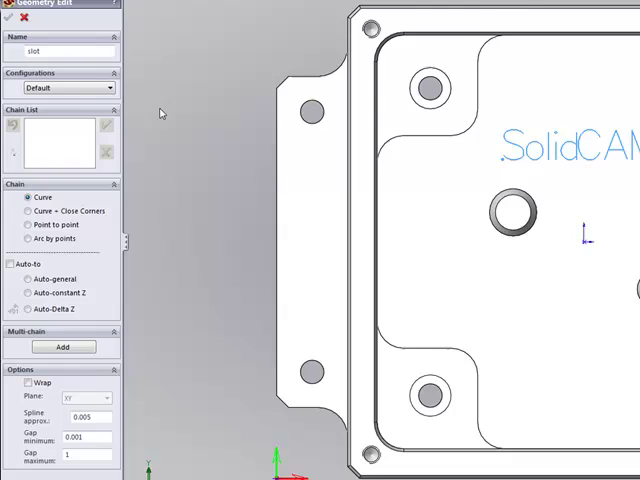
# Browse the SolidCAM menu and dismiss it without choosing a command.
pyautogui.click(178, 8)
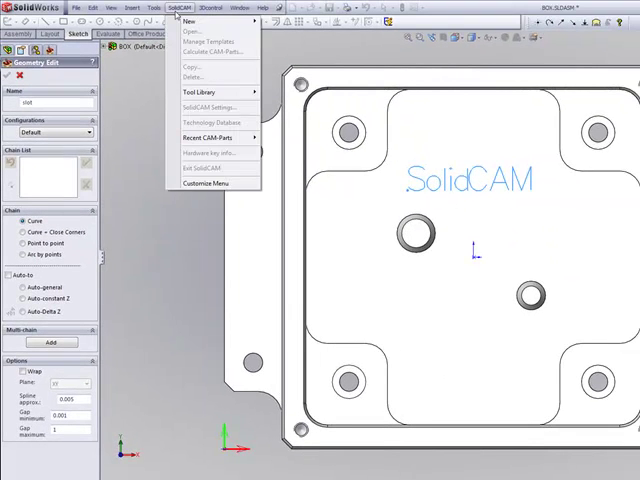
pyautogui.click(205, 137)
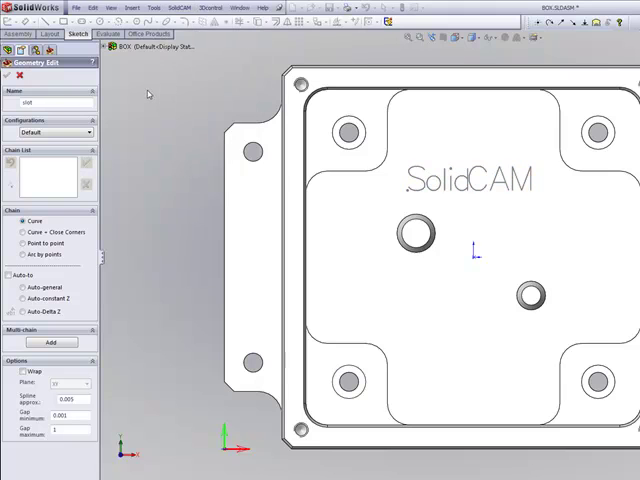
pyautogui.moveTo(78, 438)
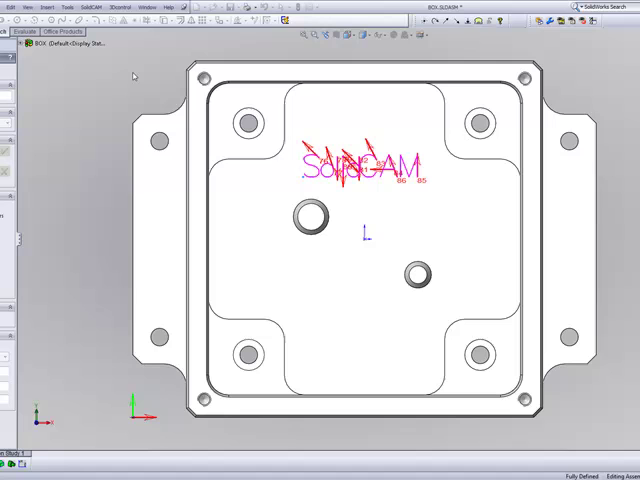
pyautogui.moveTo(75, 331)
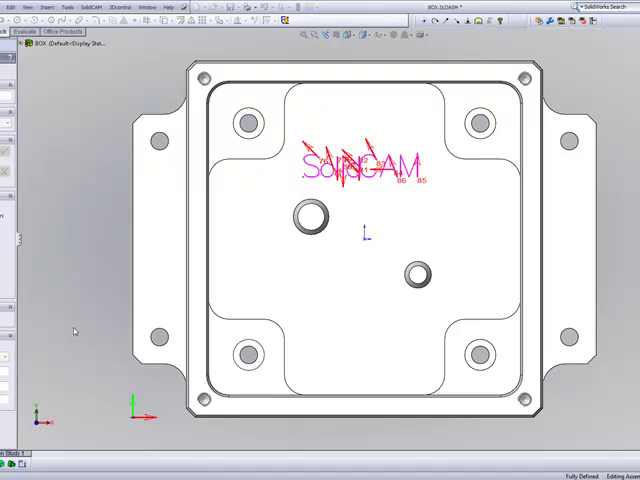